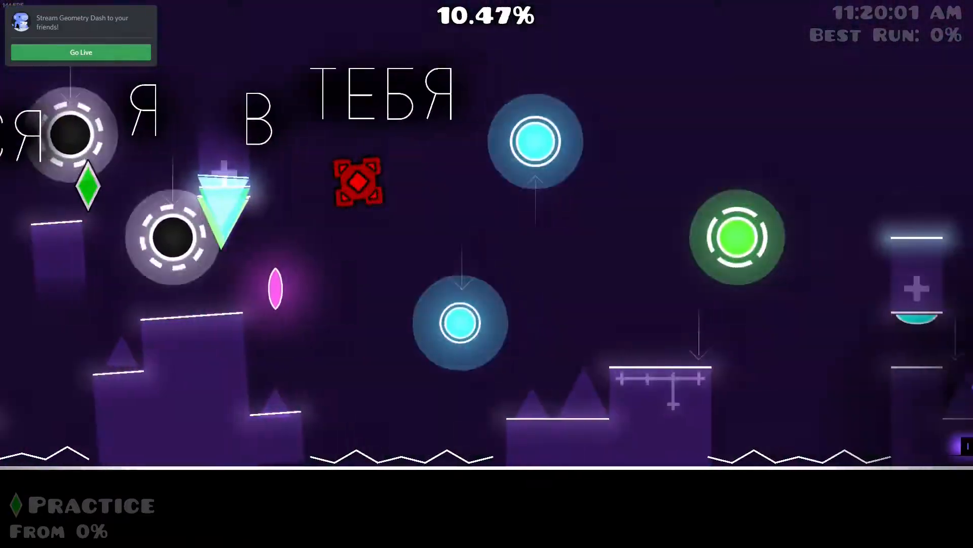
Jump through the orbs and portals to carry the practice run past 12% into the grey section.
{"action": "key", "text": "space"}
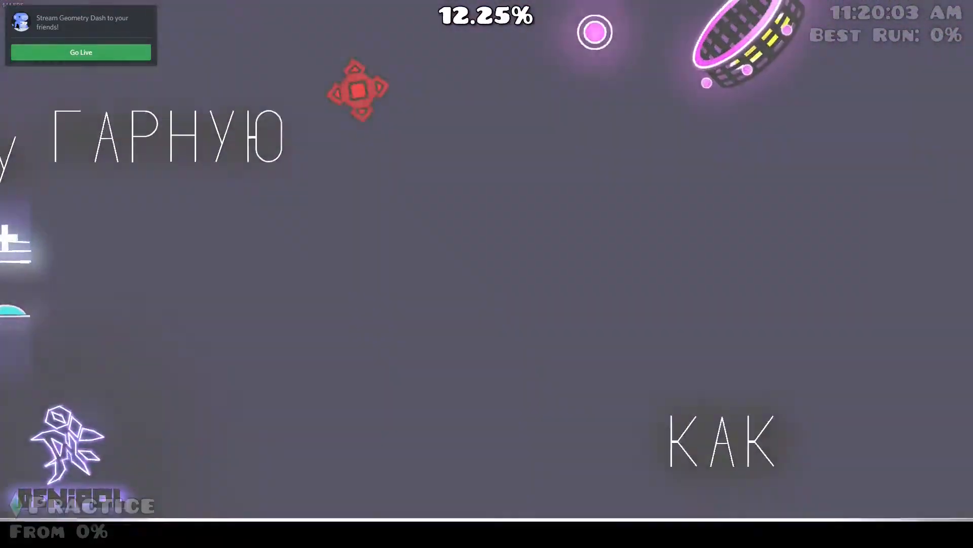